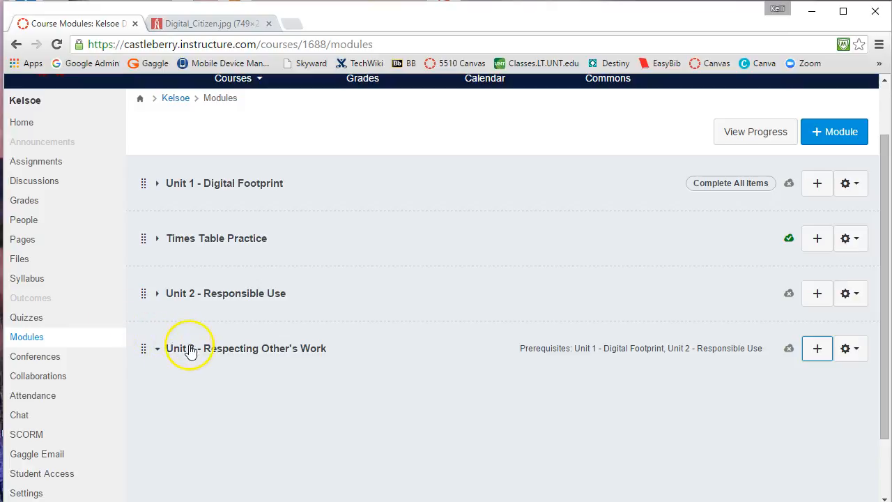
pyautogui.moveTo(160, 355)
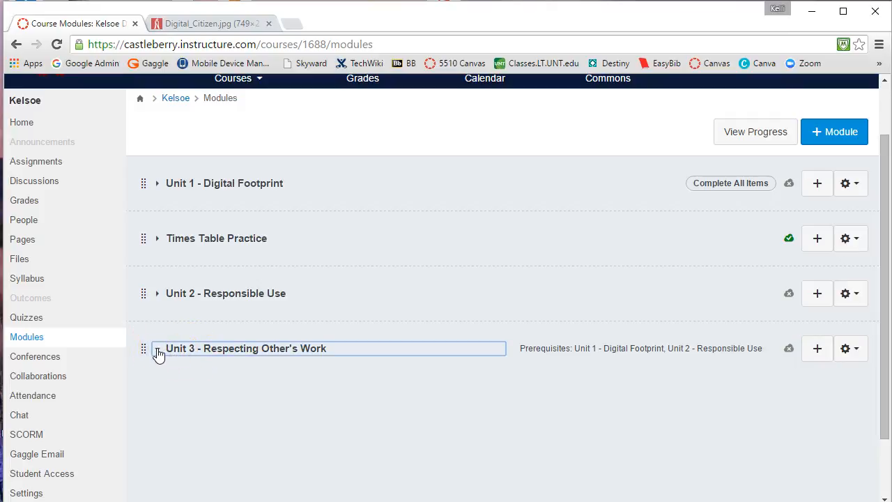
# Step: Expand the Unit 3 module, start adding an item, and view the item-type list
pyautogui.click(157, 349)
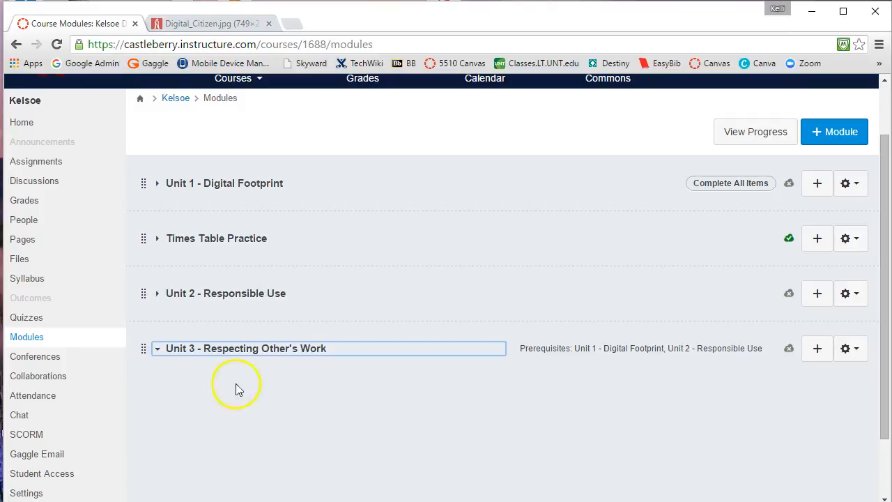
pyautogui.moveTo(341, 413)
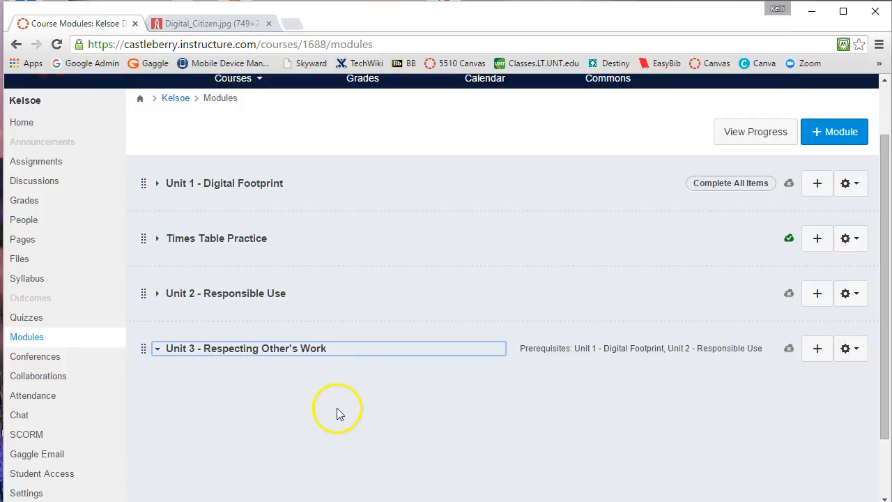
pyautogui.moveTo(342, 407)
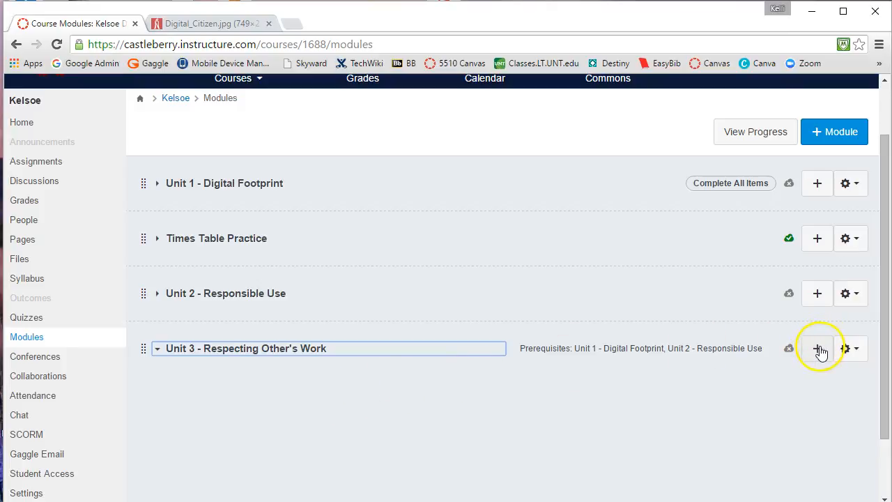
pyautogui.click(817, 348)
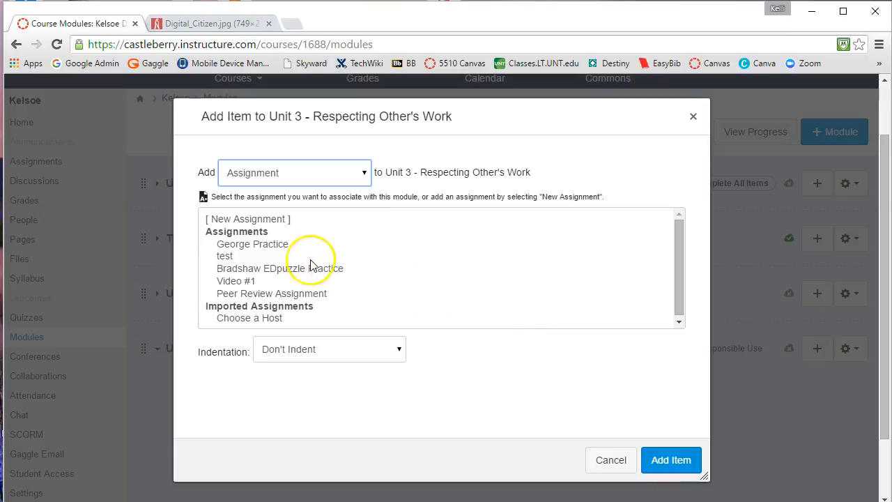
pyautogui.moveTo(321, 184)
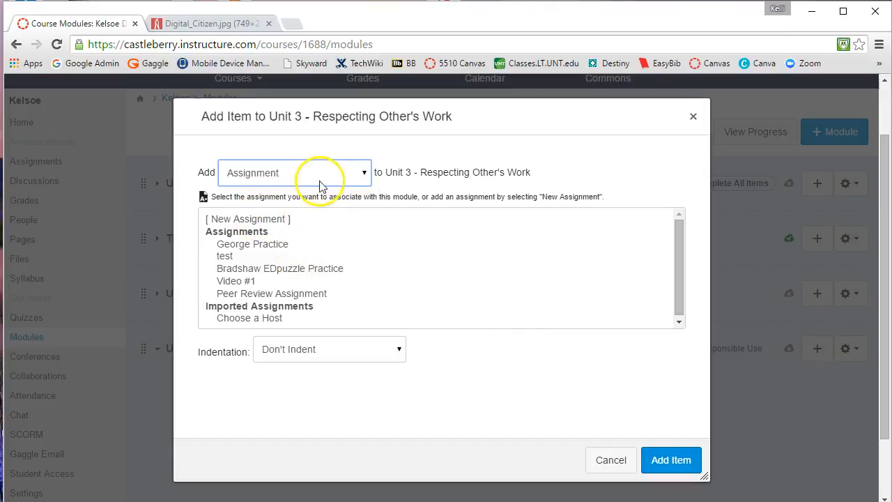
pyautogui.moveTo(367, 172)
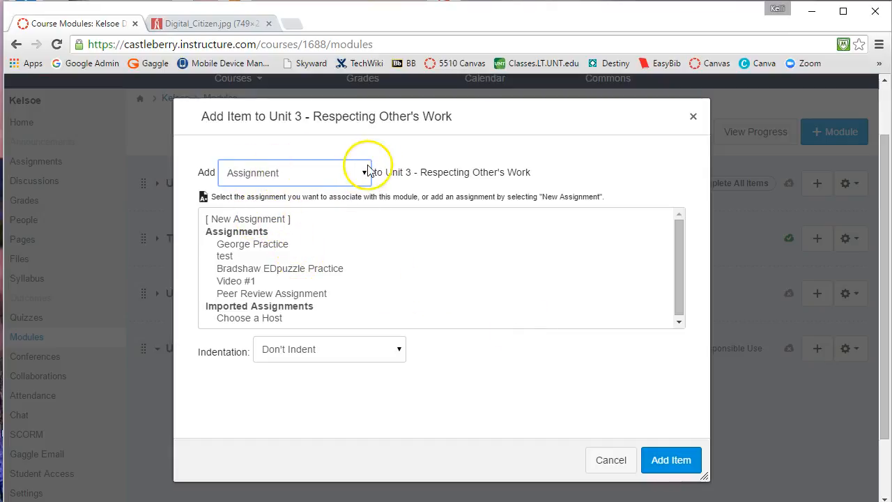
pyautogui.click(293, 172)
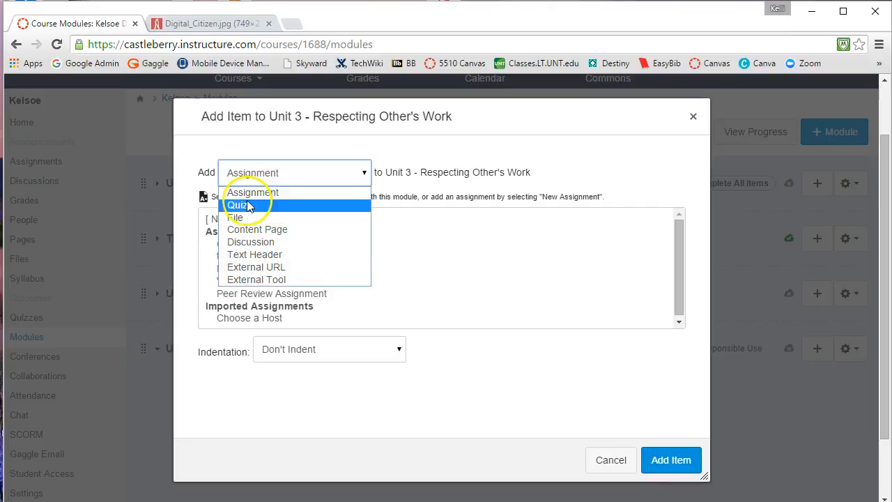
pyautogui.moveTo(258, 229)
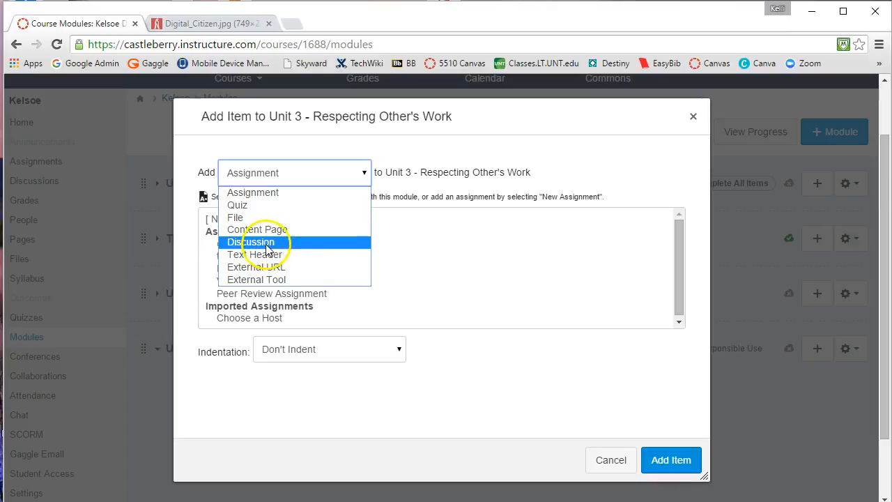
pyautogui.moveTo(255, 254)
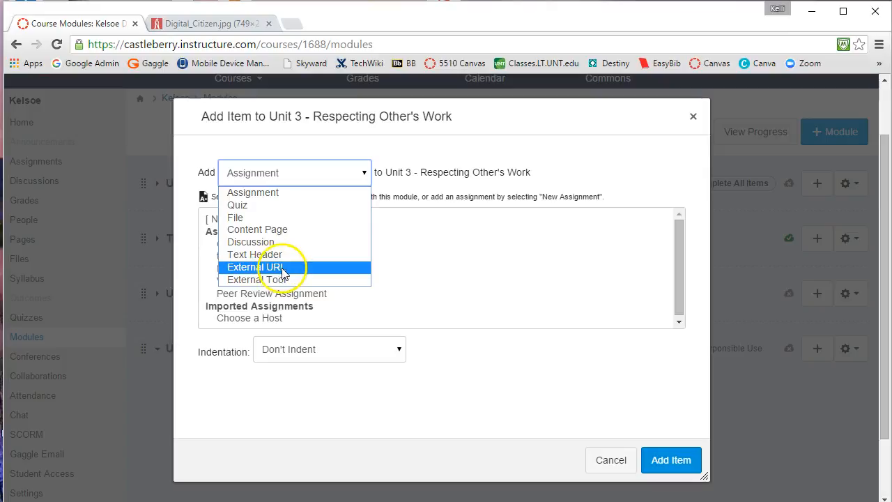
pyautogui.moveTo(256, 279)
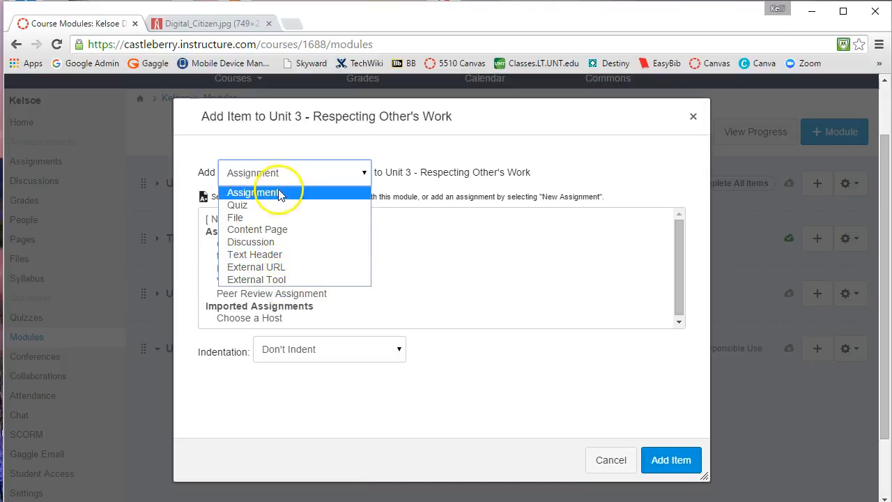
# Step: Add a new Content Page named 'Unit 3 Overview' to the Unit 3 module
pyautogui.click(257, 230)
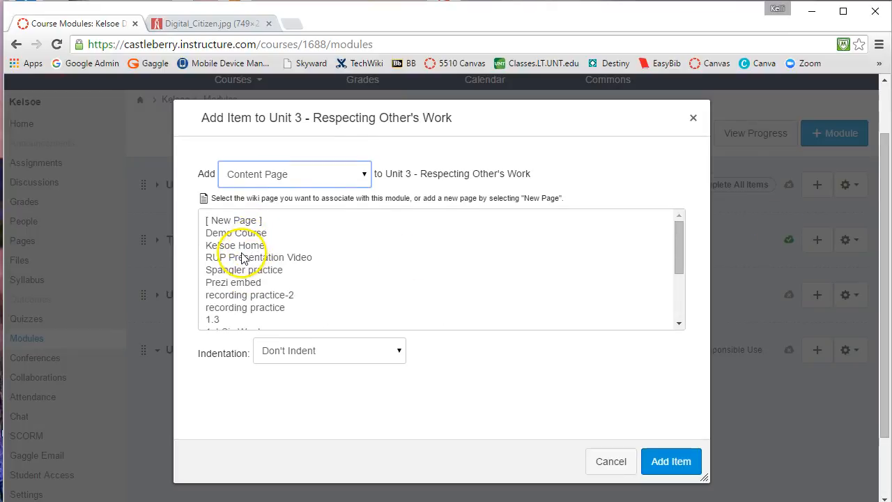
pyautogui.moveTo(241, 298)
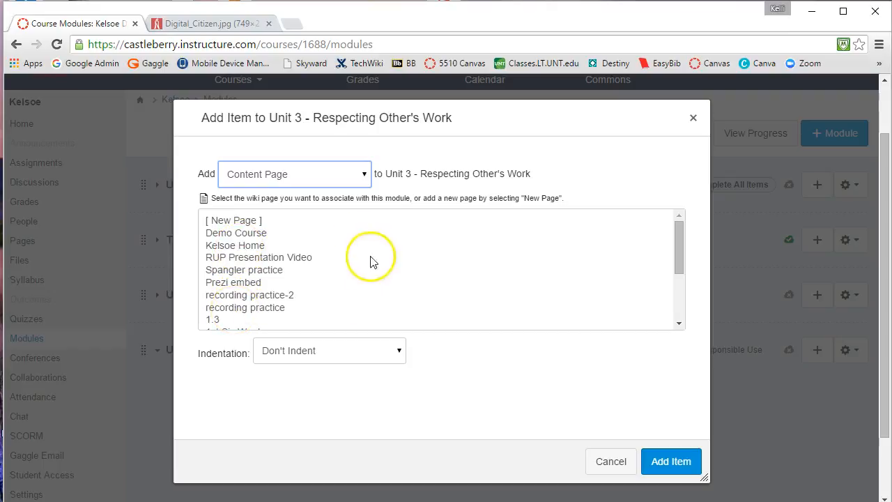
pyautogui.moveTo(248, 279)
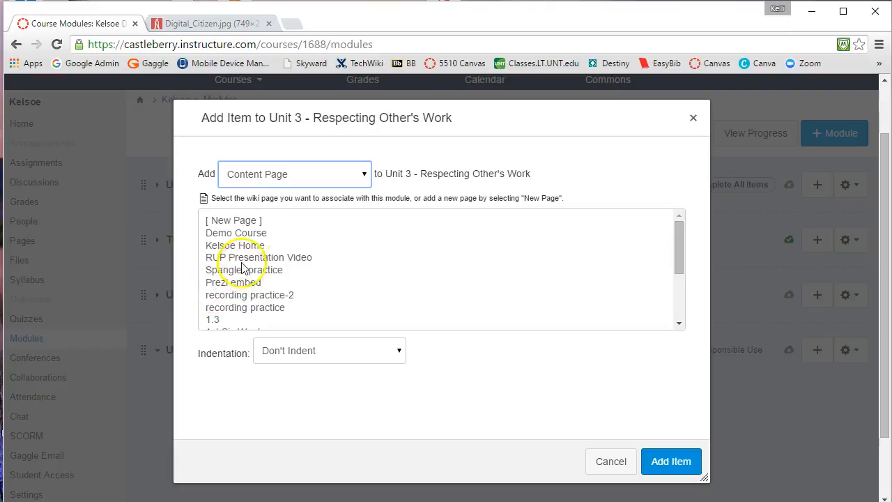
pyautogui.moveTo(234, 223)
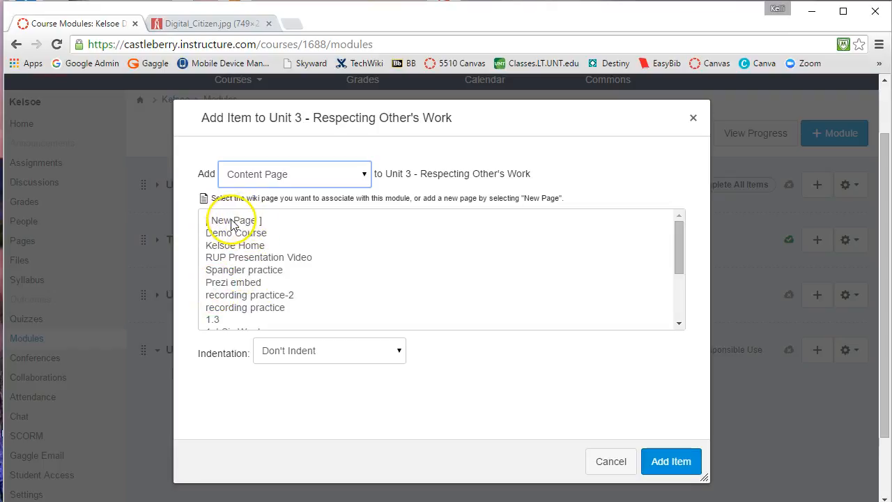
pyautogui.click(233, 220)
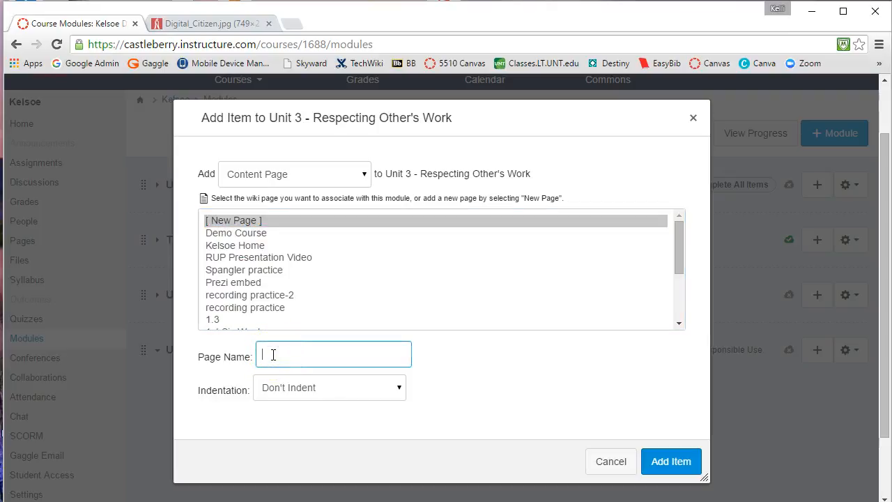
pyautogui.write('Unit 3 Overview')
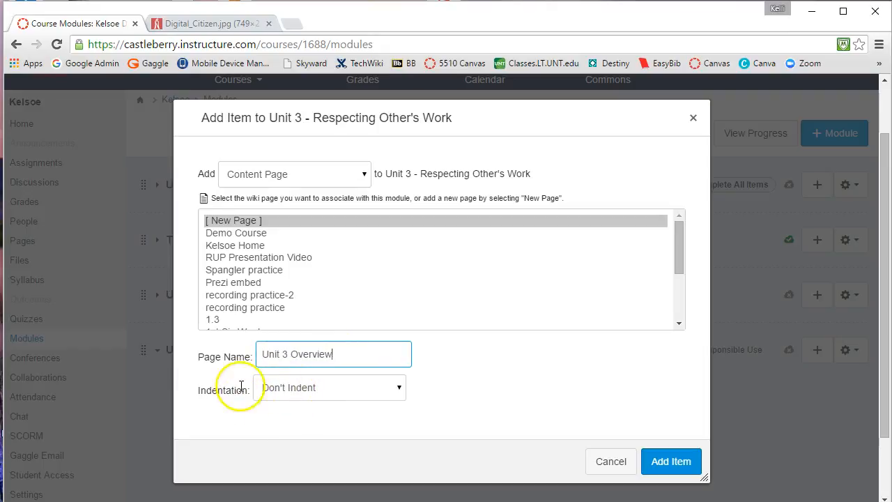
pyautogui.moveTo(371, 396)
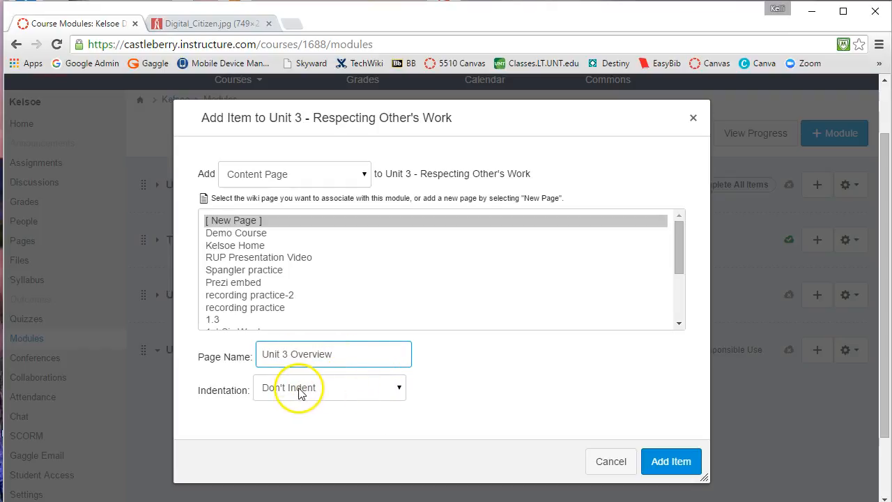
pyautogui.click(670, 460)
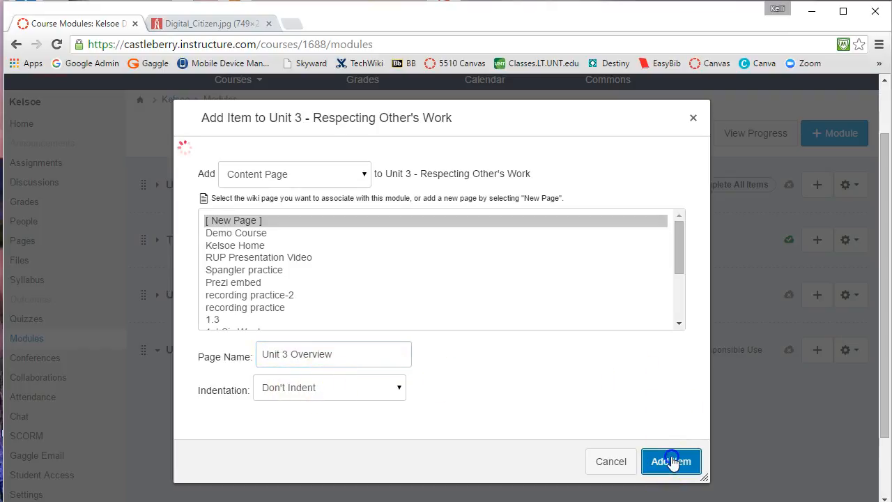
# Step: Open the Unit 3 Overview page, edit it, and use Save & Publish
pyautogui.click(671, 462)
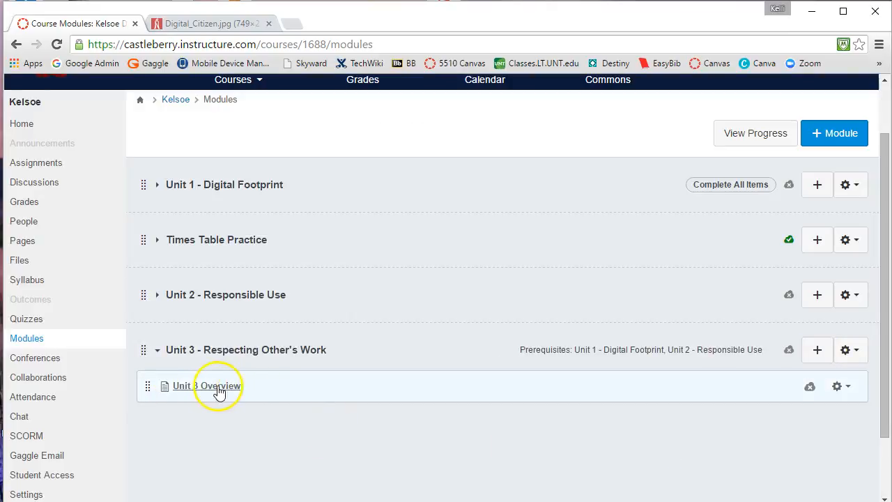
pyautogui.click(207, 386)
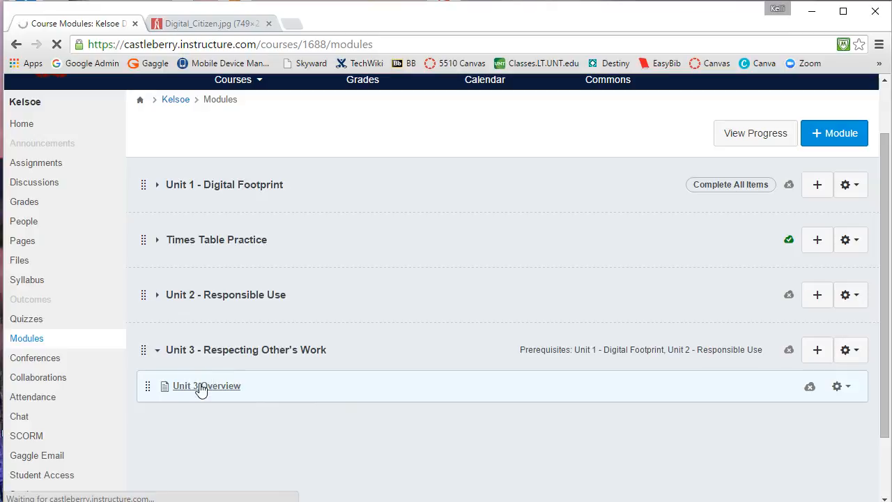
pyautogui.click(206, 385)
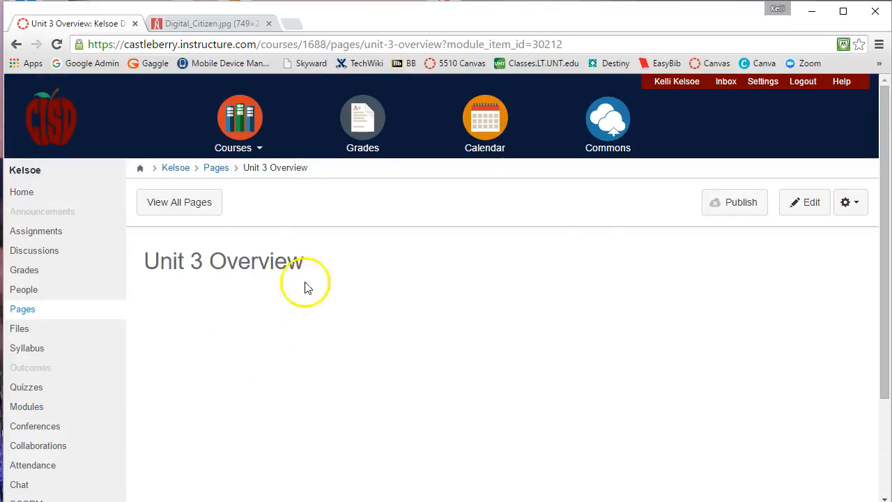
pyautogui.click(804, 202)
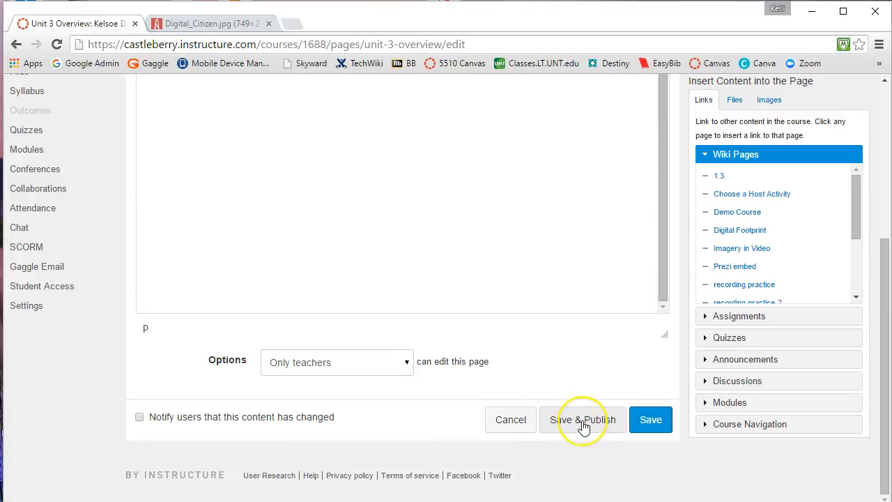
pyautogui.click(582, 419)
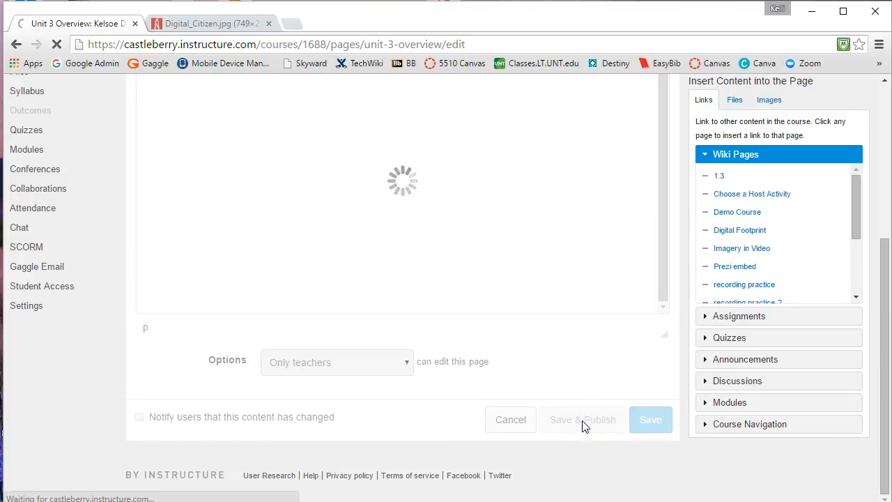
pyautogui.click(650, 419)
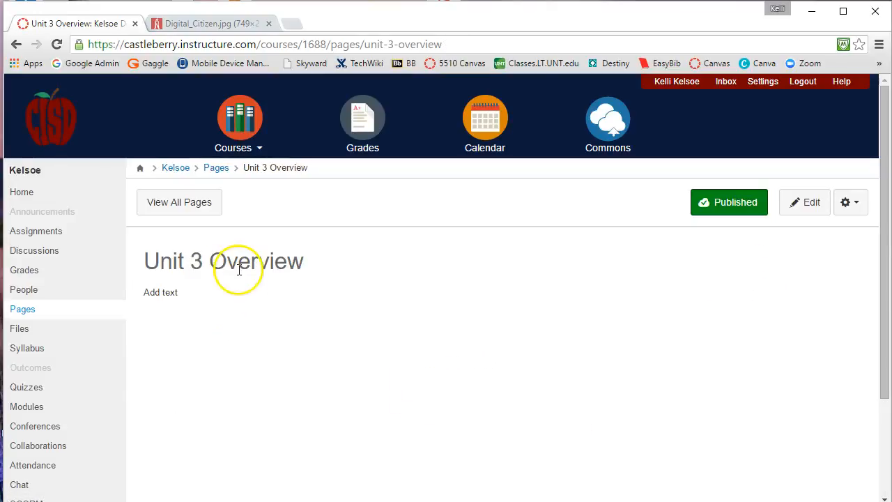
pyautogui.moveTo(35, 426)
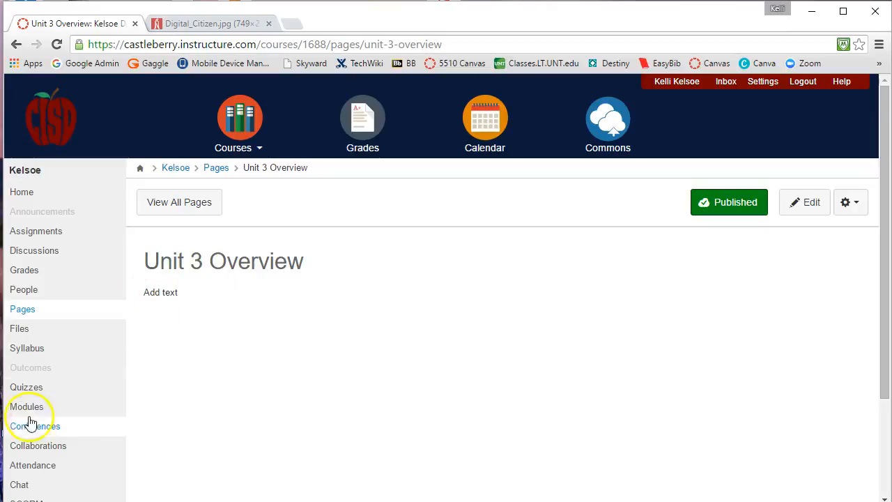
# Step: Return to Modules and confirm Unit 3 Overview is marked published under Unit 3
pyautogui.click(26, 406)
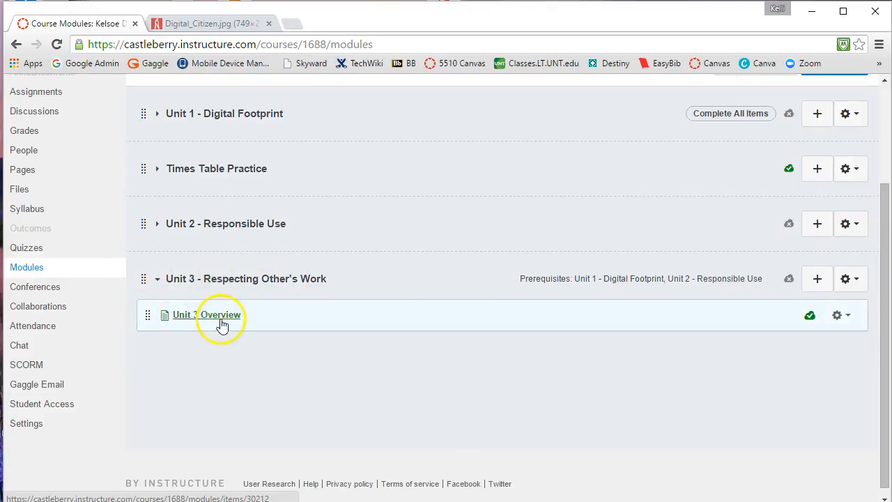
pyautogui.moveTo(809, 315)
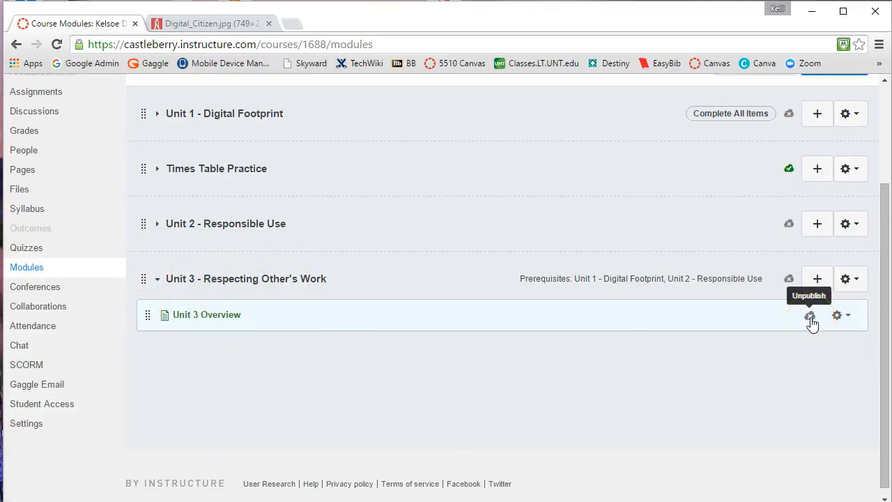
pyautogui.click(809, 314)
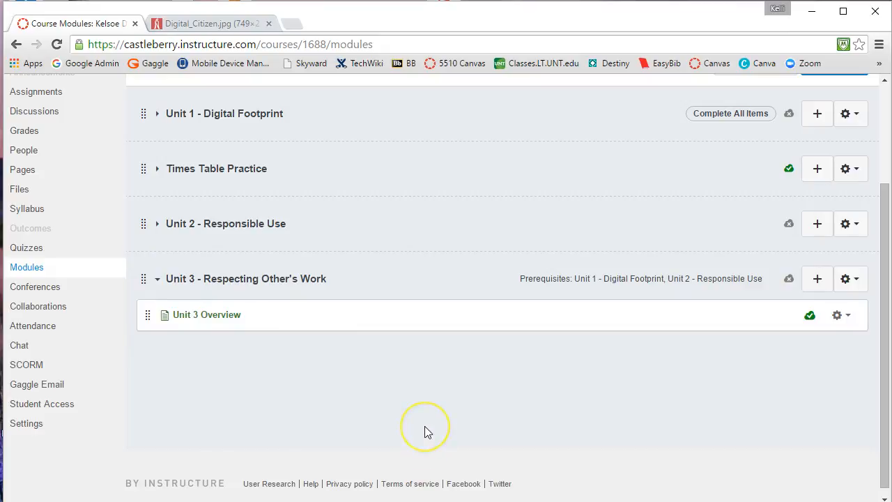
pyautogui.moveTo(818, 278)
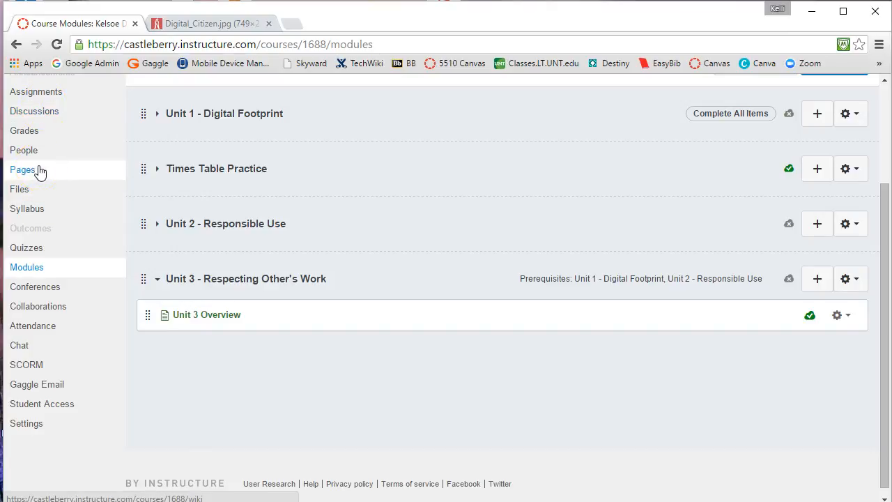
pyautogui.moveTo(314, 315)
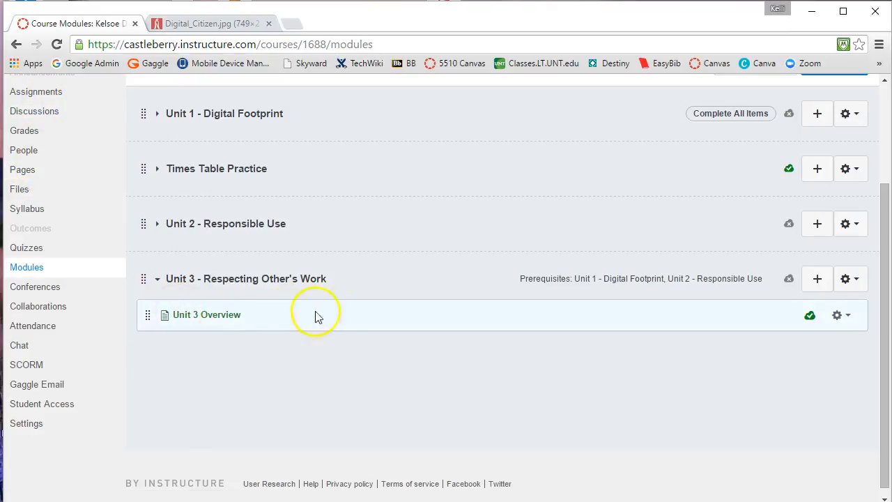
pyautogui.moveTo(207, 314)
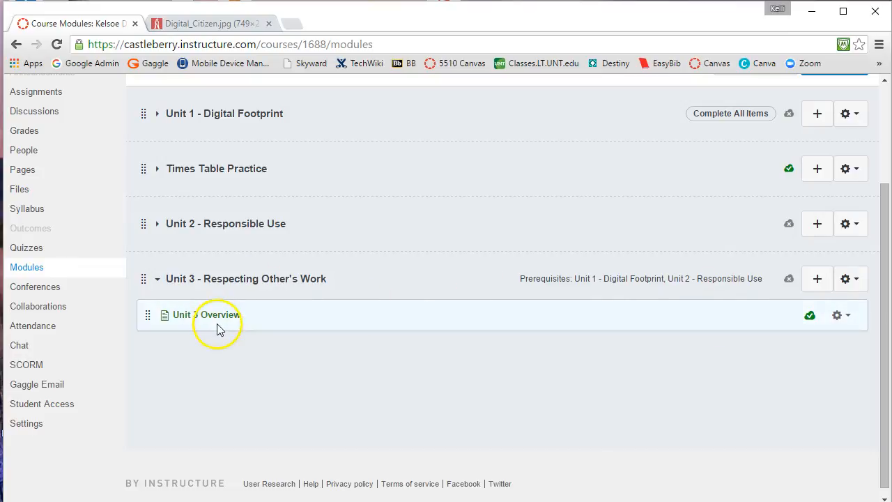